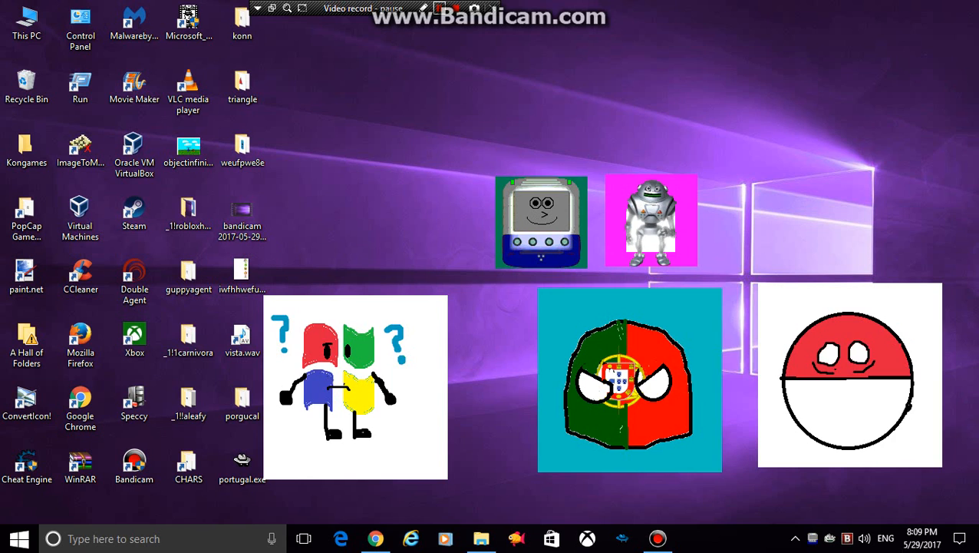
# Have the Windows-logo character say "you wanna do you want to play some midis?" in its balloon.
pyautogui.click(651, 221)
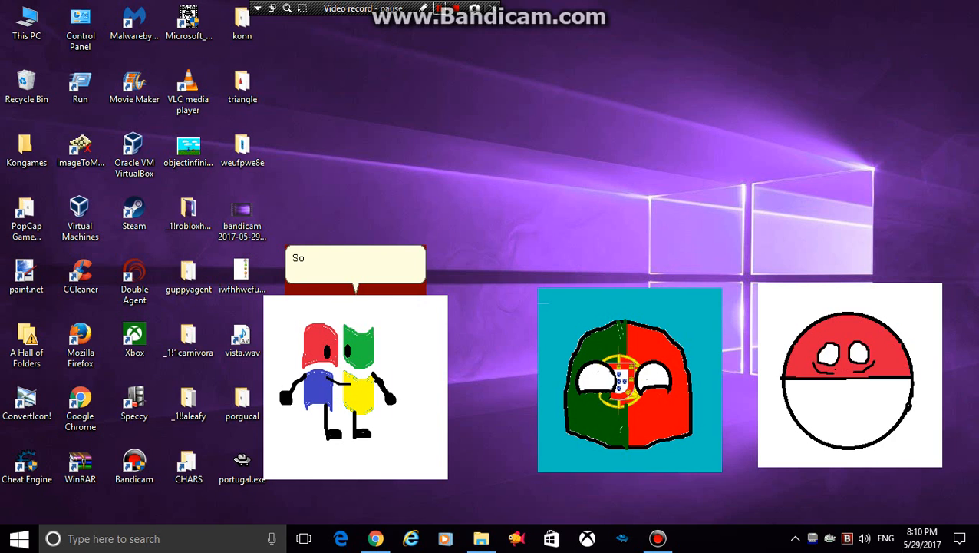
pyautogui.write('you wanna do you want to play some midis?')
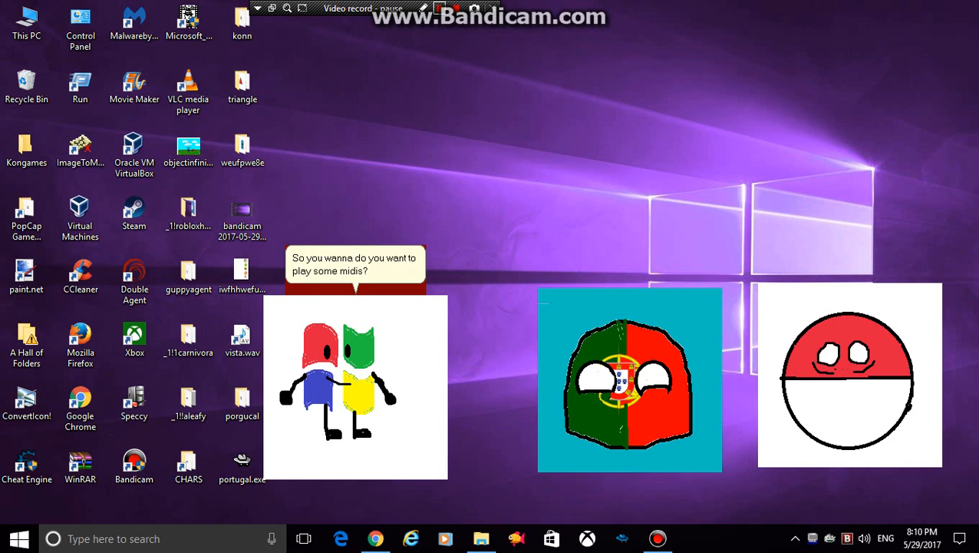